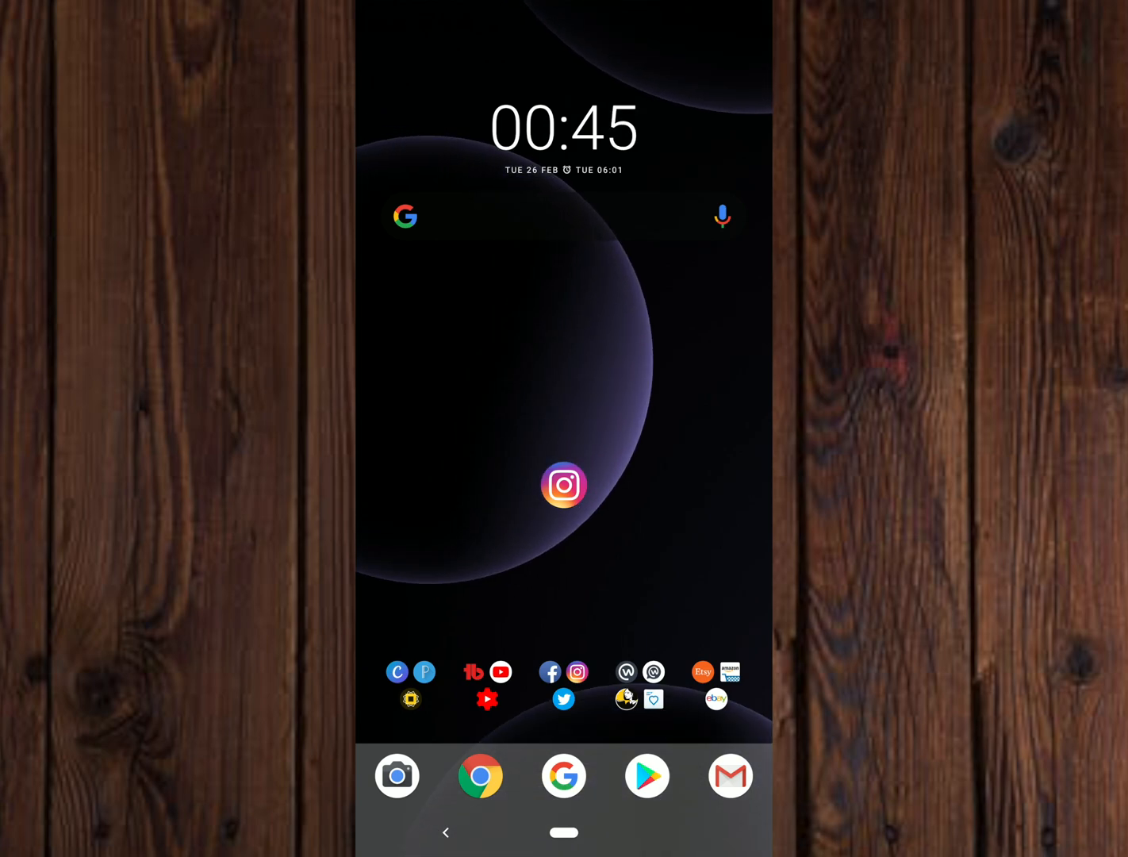
Launch Instagram from the home screen and go to your own profile page.
click(565, 485)
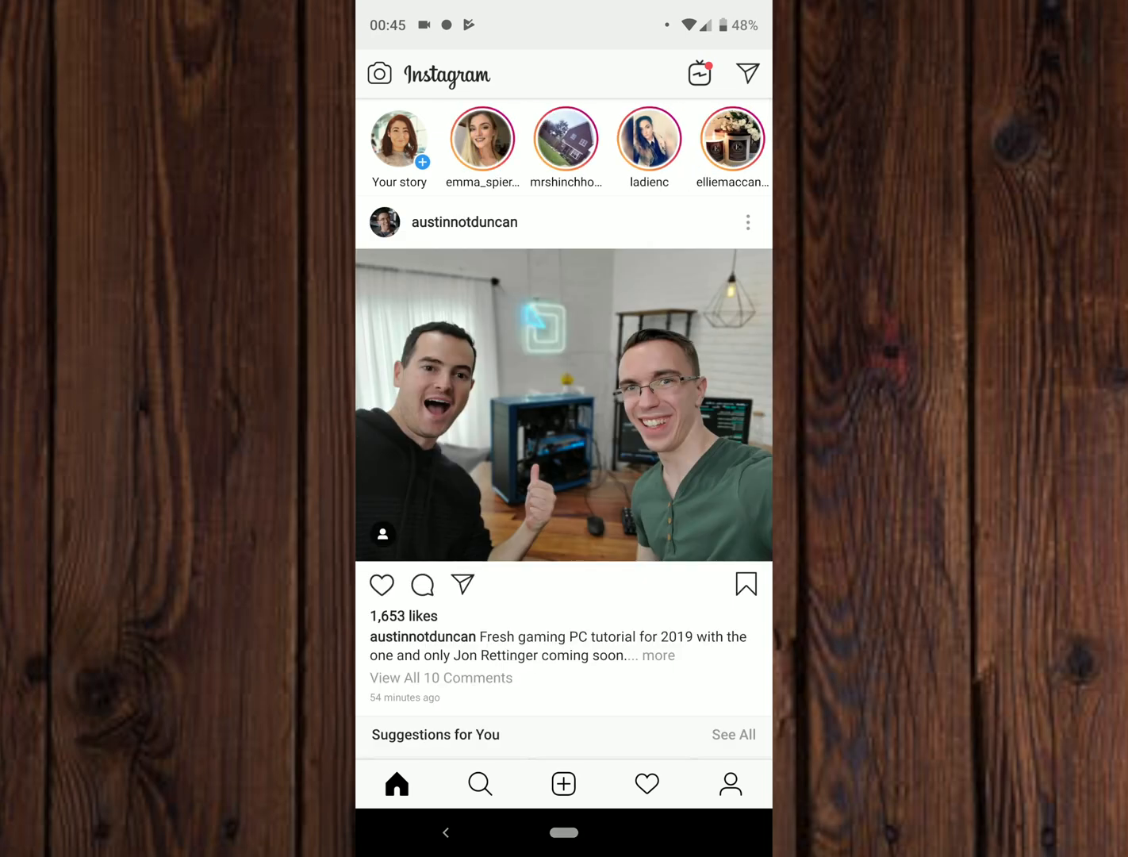
click(730, 784)
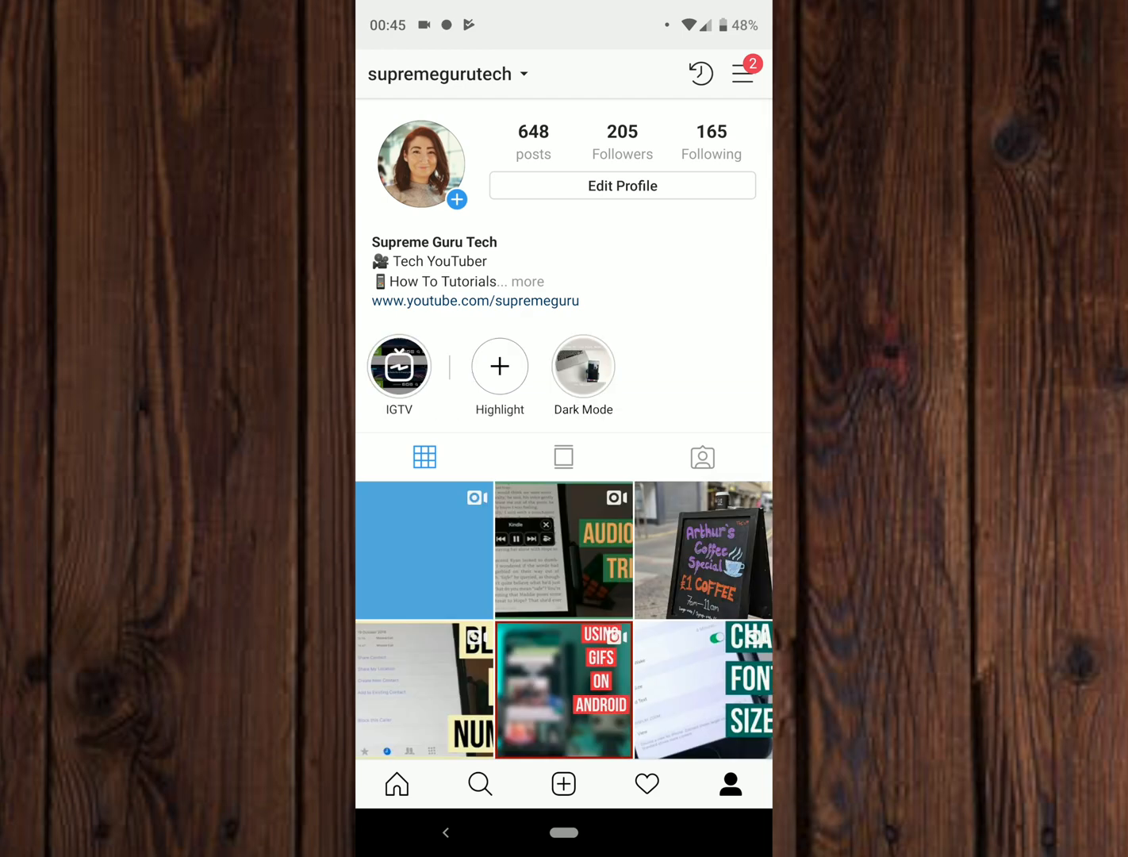
Reach the Notifications page via the profile menu and Settings.
click(742, 73)
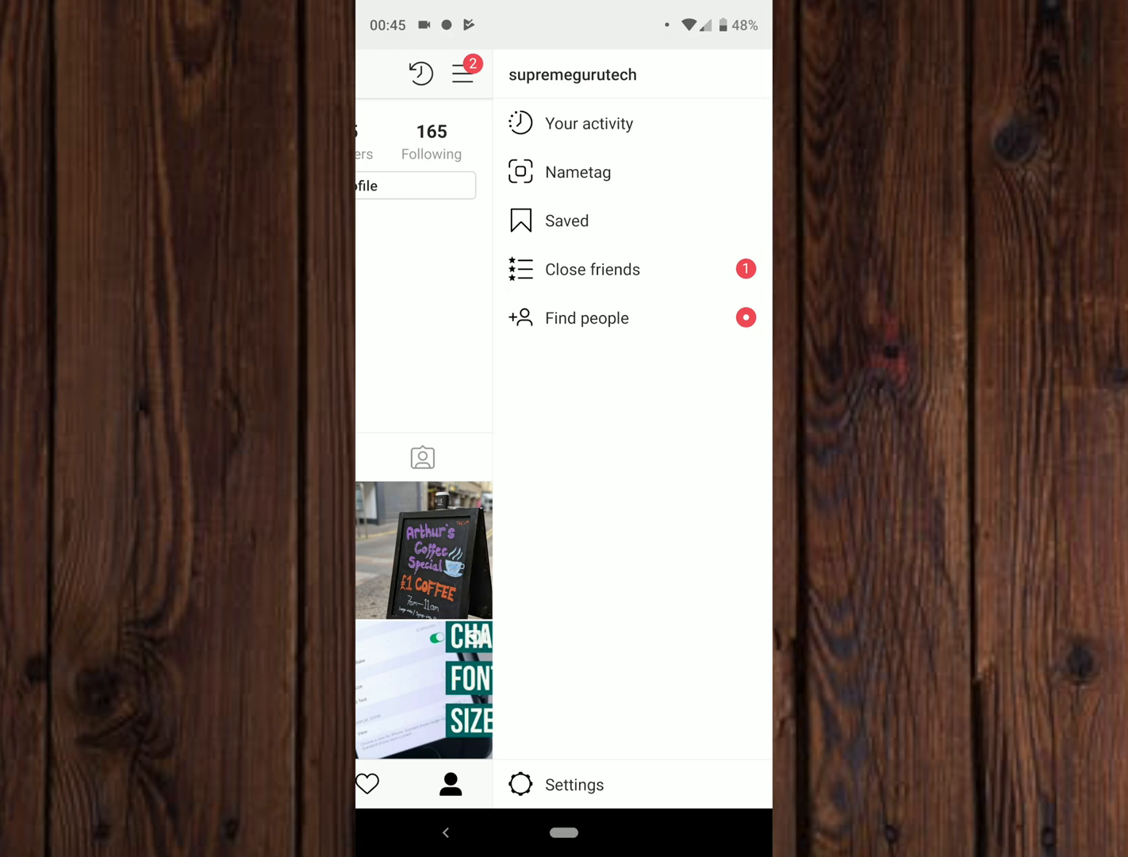
click(574, 784)
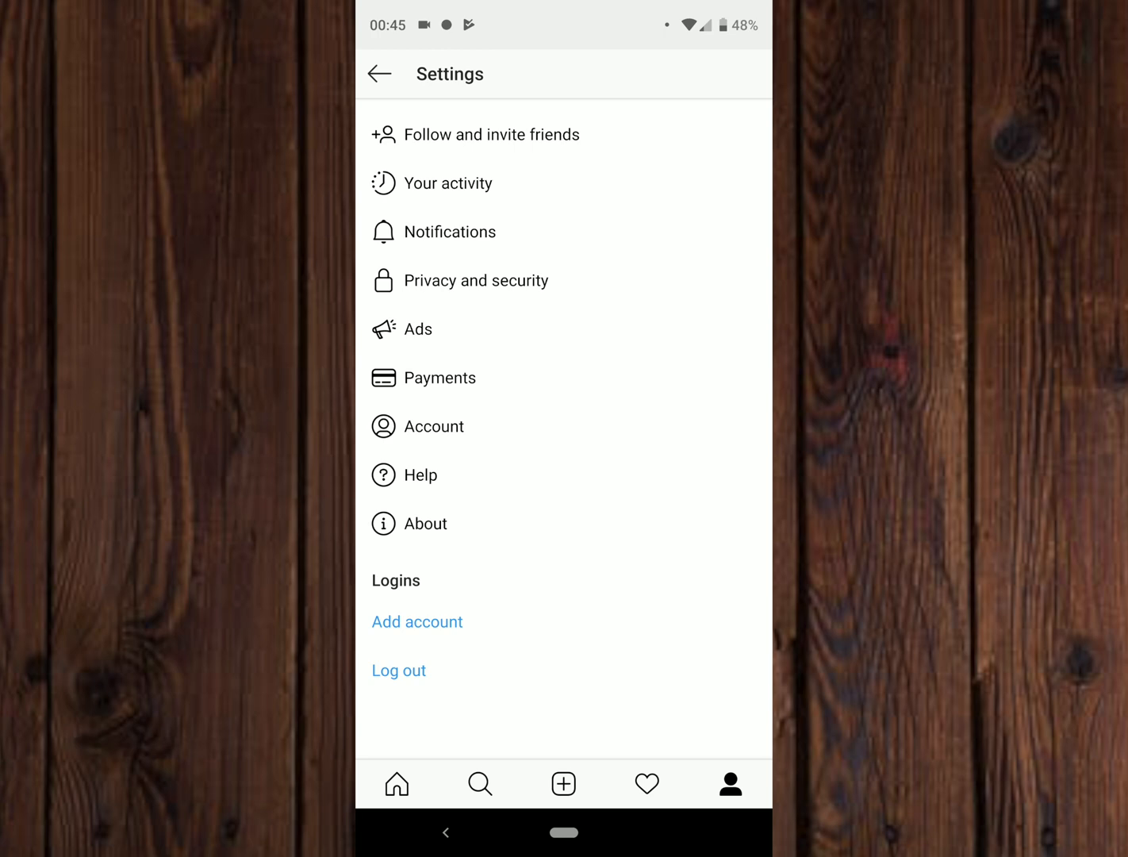
click(450, 232)
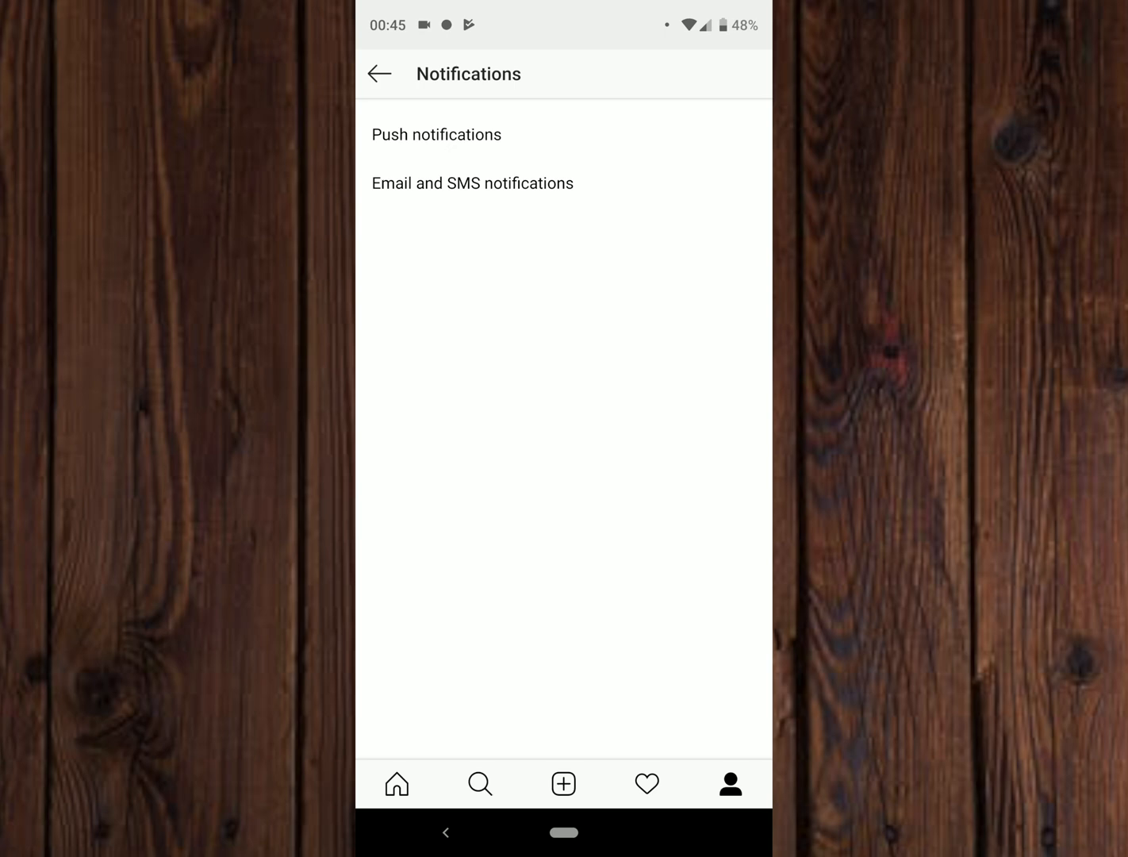
In Email and SMS notifications, switch off Text (SMS) Messages, News, Product and Feedback Emails.
click(473, 183)
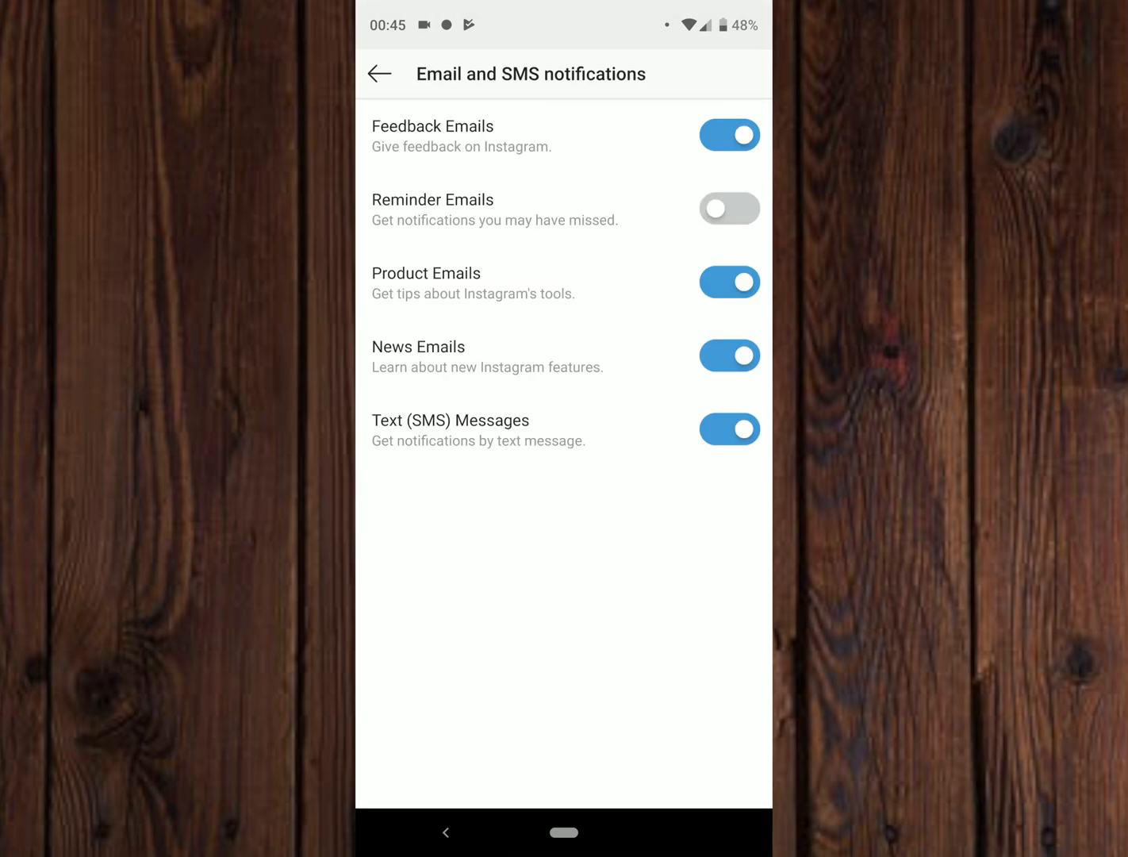
click(730, 429)
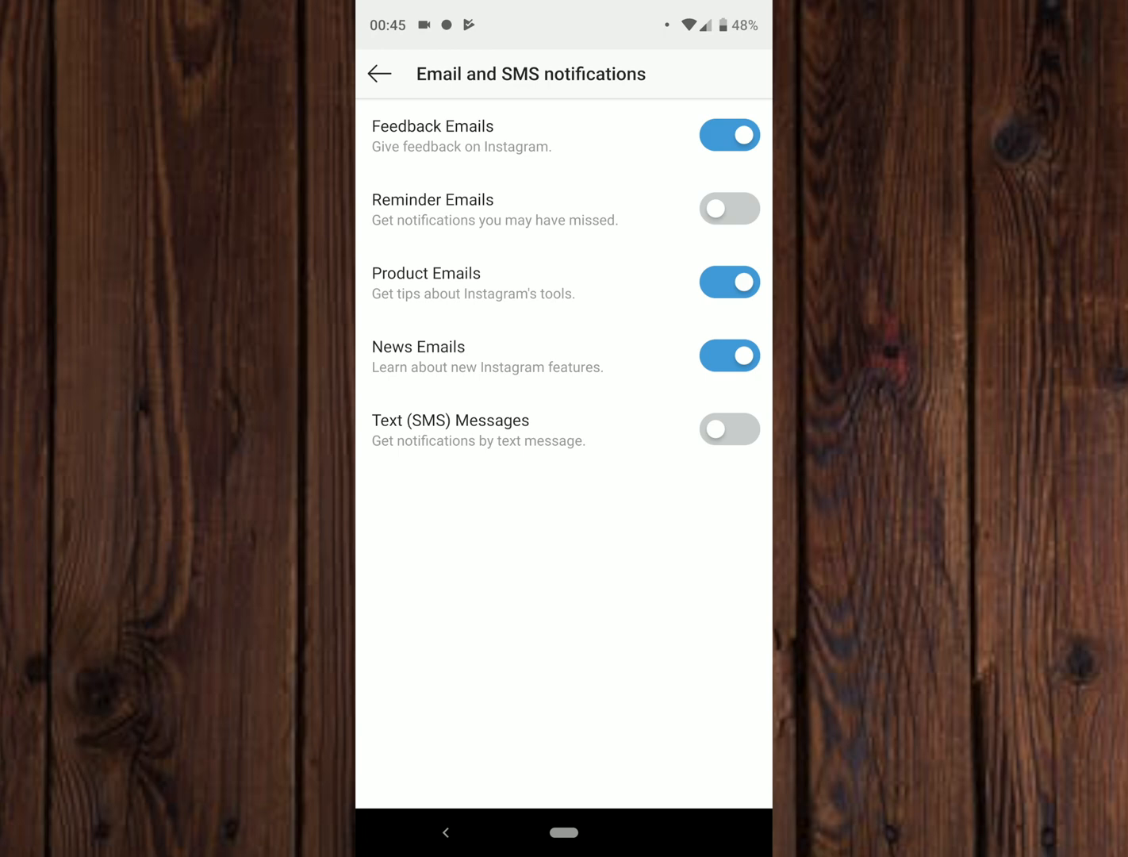
click(728, 355)
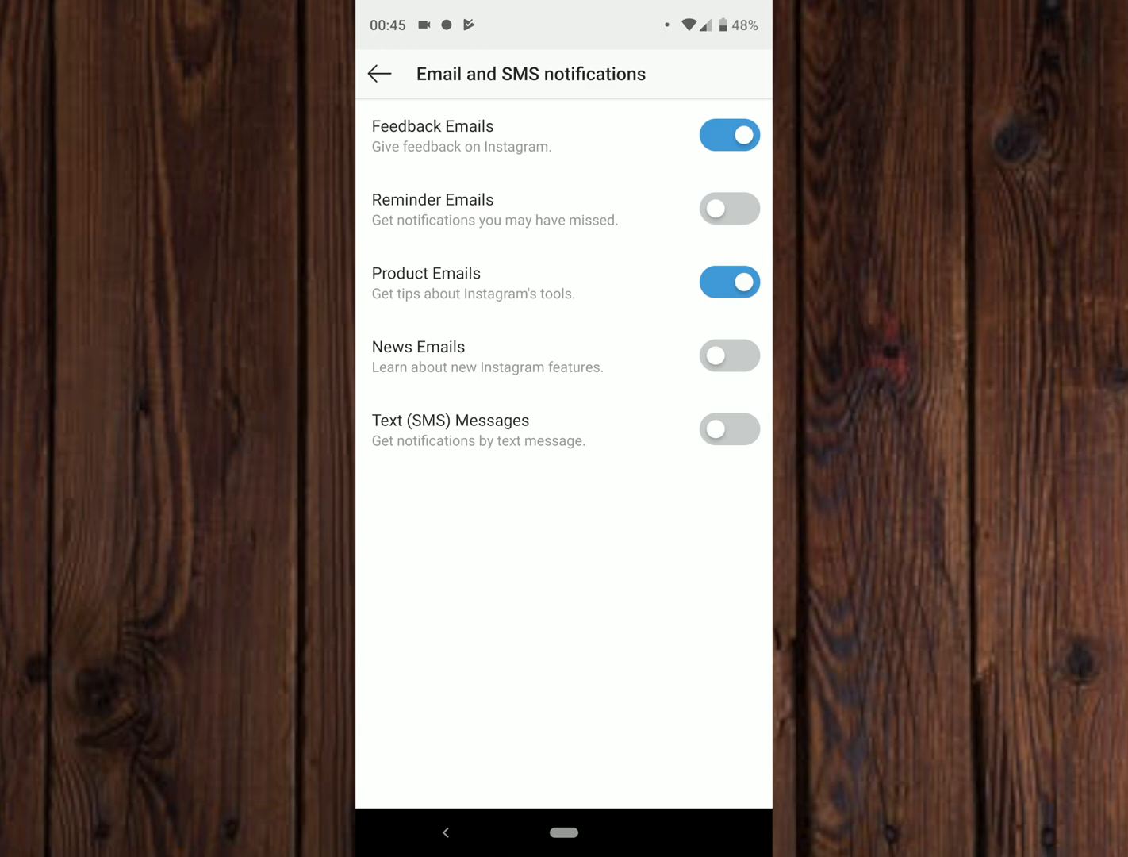
click(730, 283)
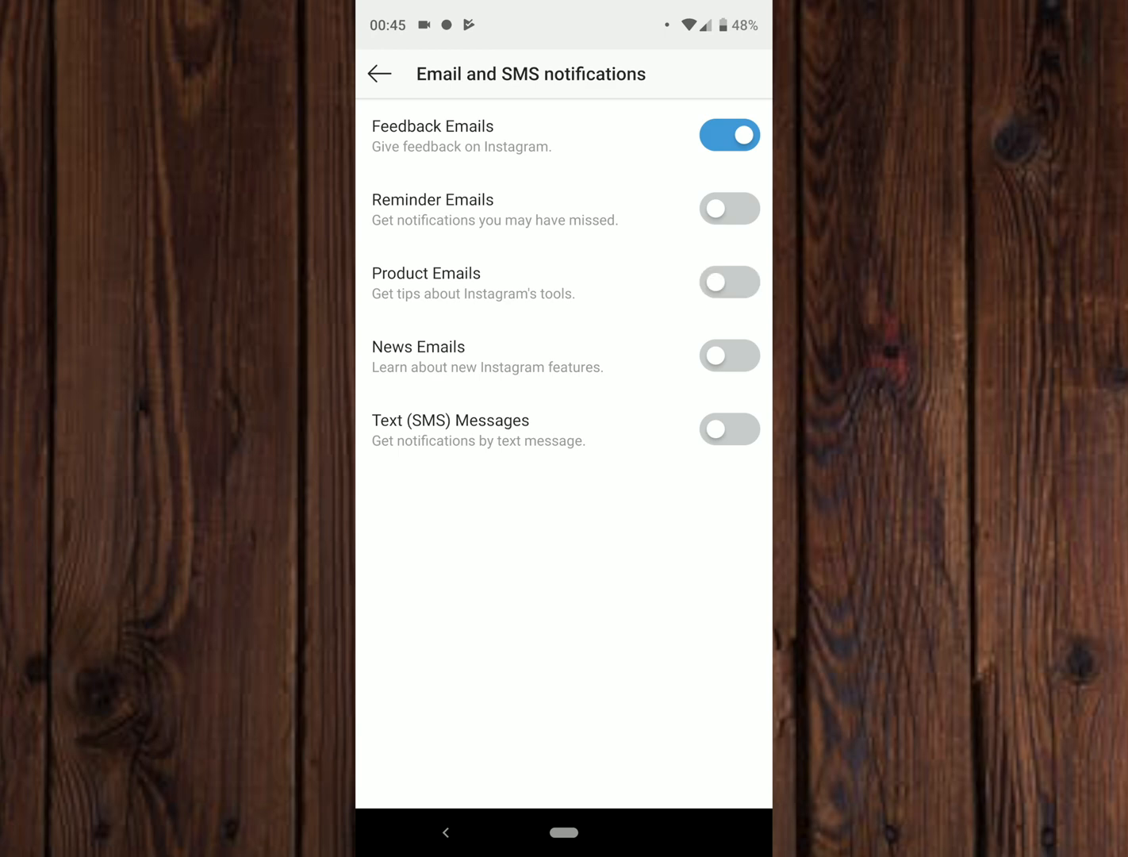
click(730, 135)
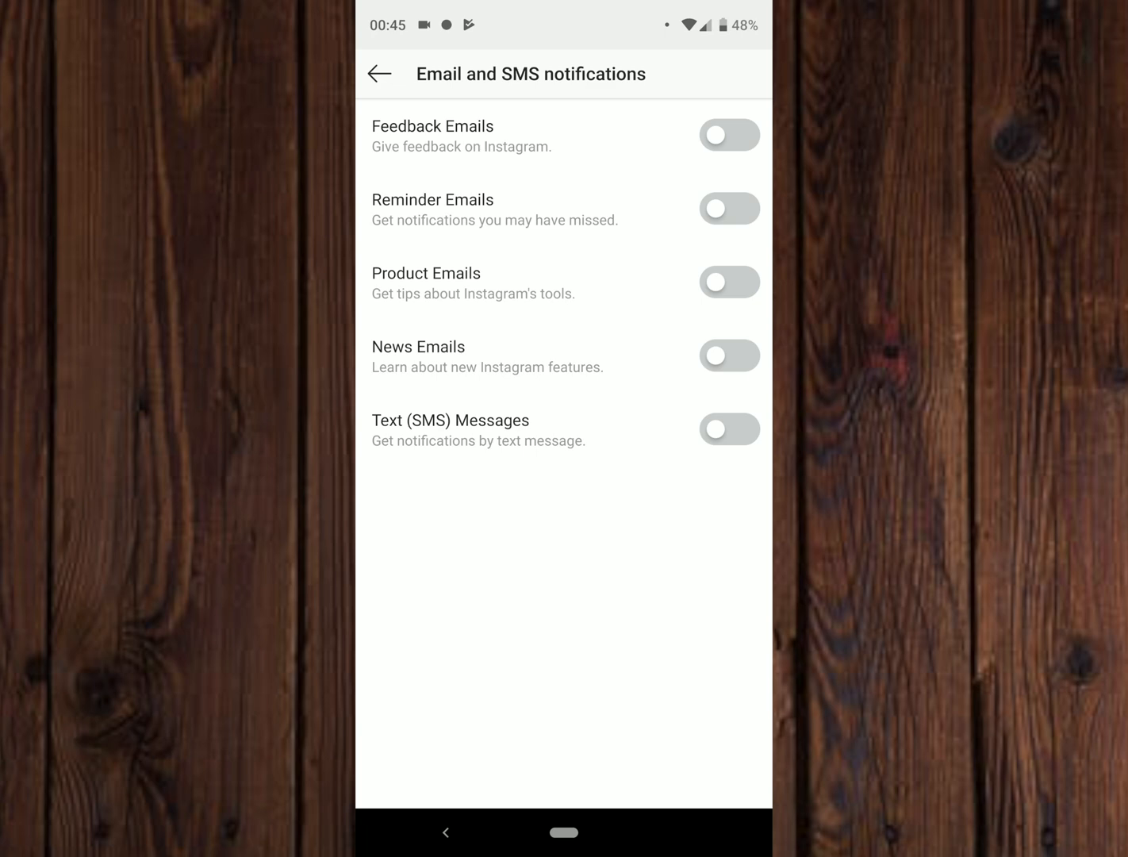
Navigate back out of the settings to the profile page.
click(380, 73)
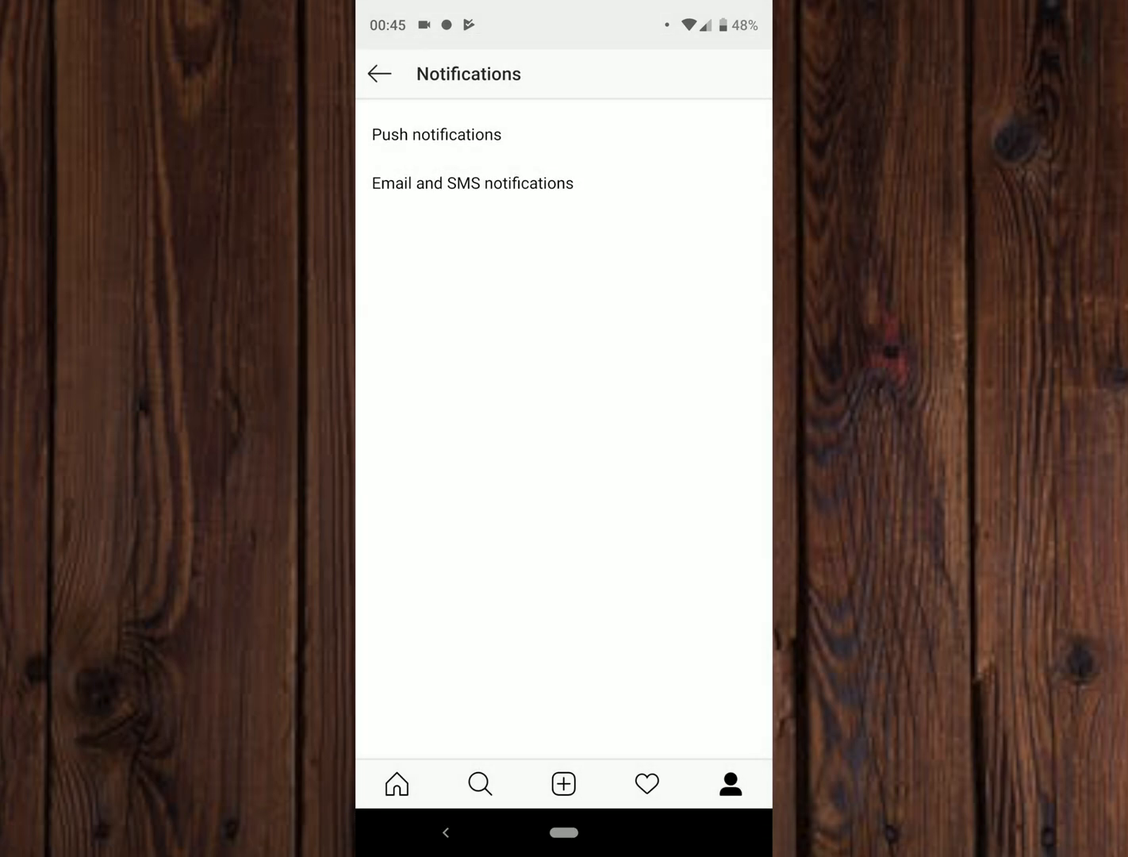
click(379, 73)
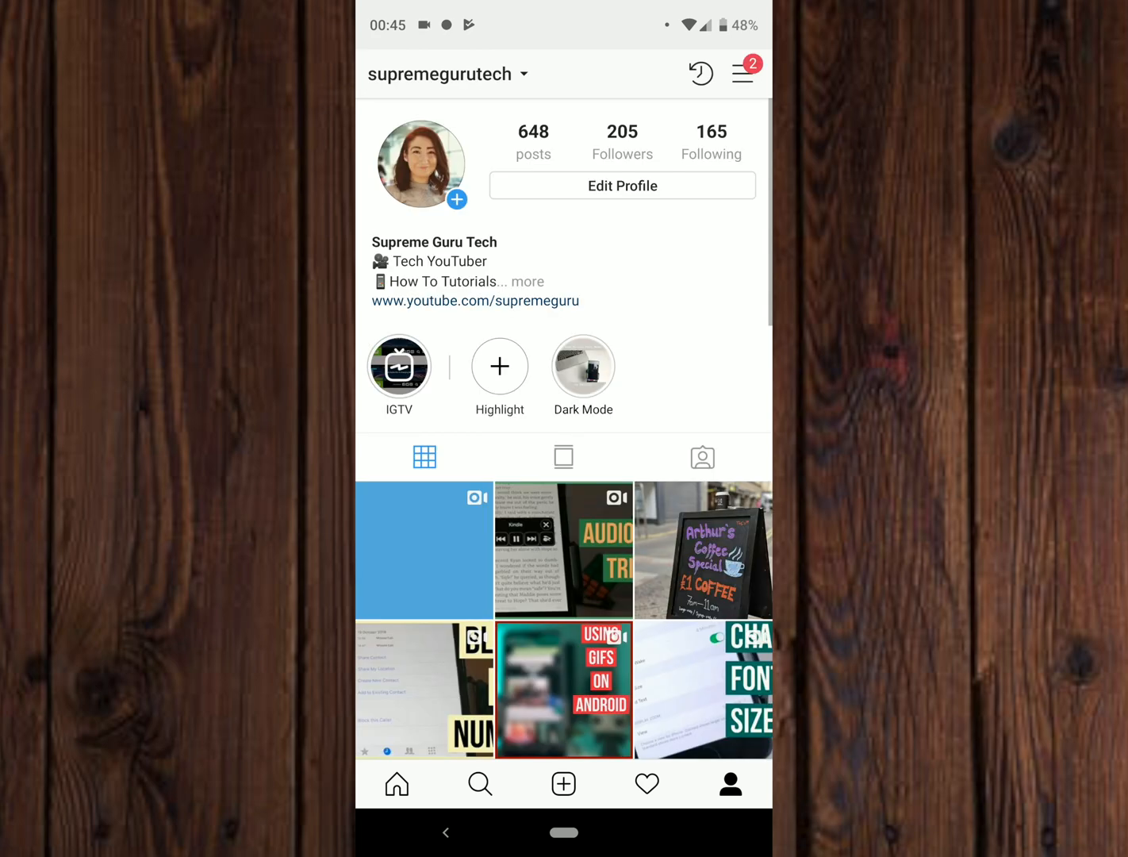